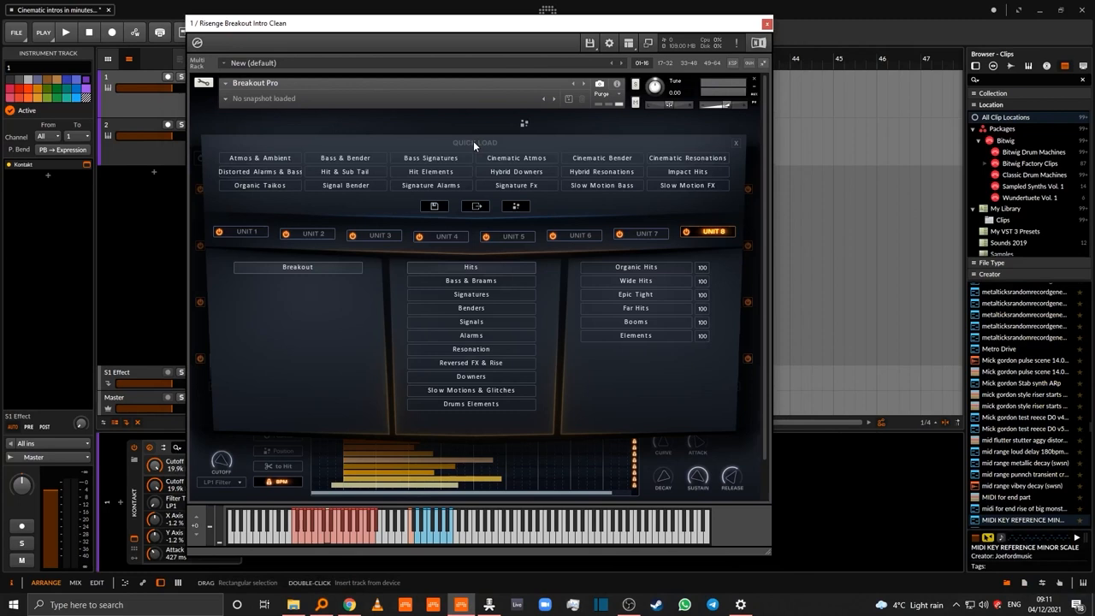
Review which Breakout sound categories each of the four units draws from.
click(240, 232)
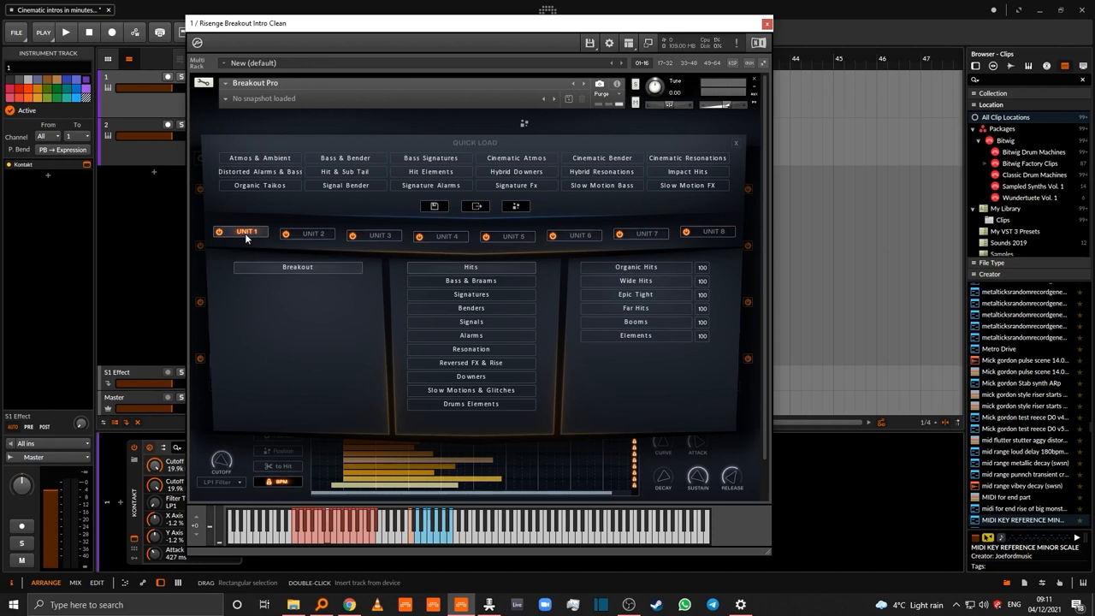
click(313, 234)
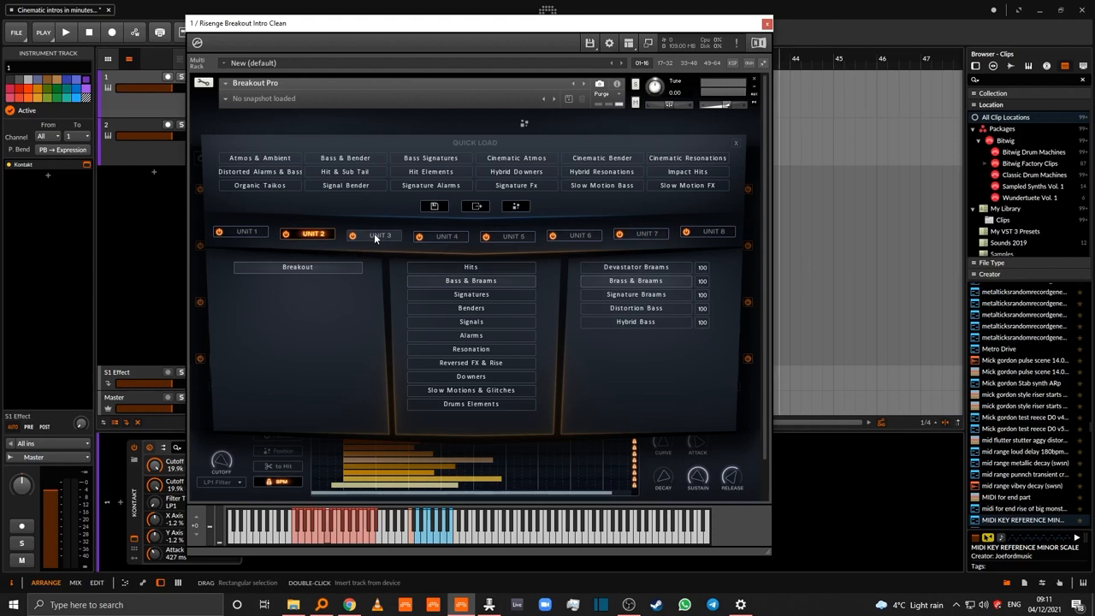
click(440, 235)
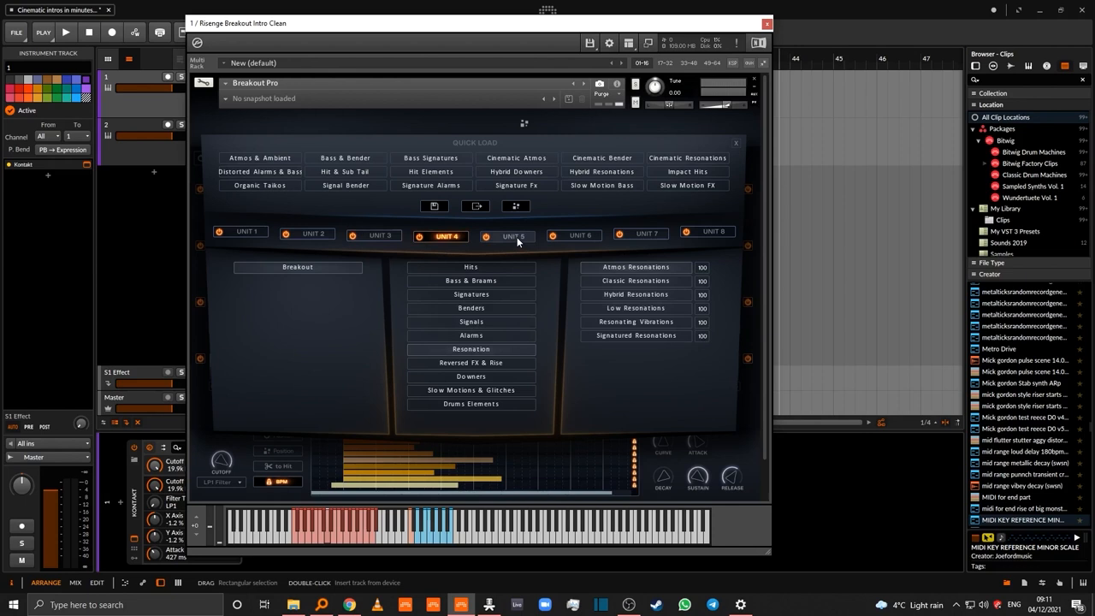
click(580, 235)
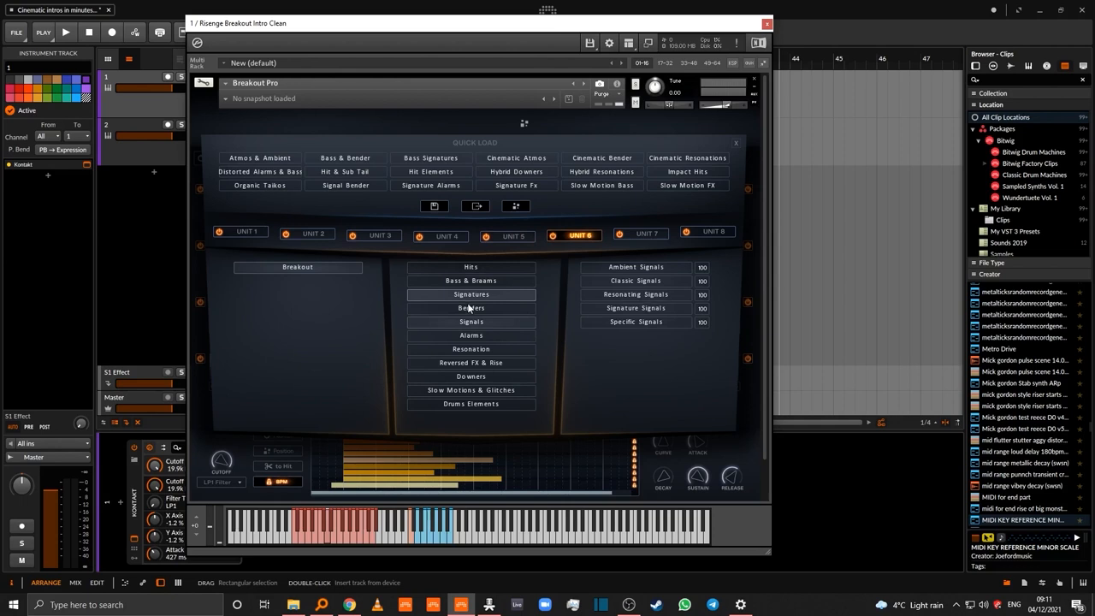
Randomize the key preset's sounds, confirming YES to lose the current settings.
click(706, 232)
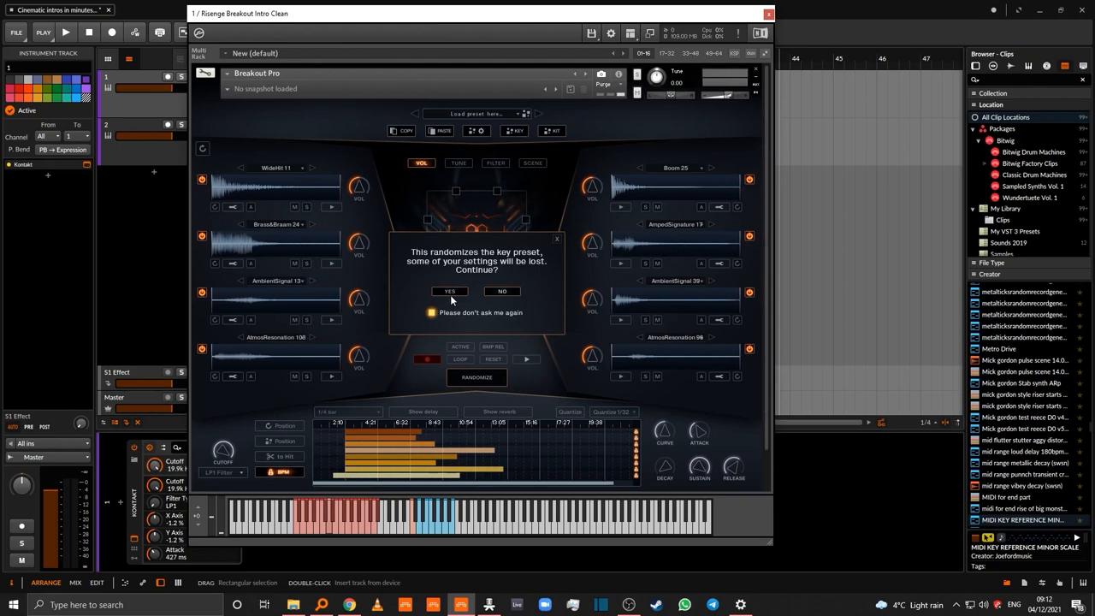
click(448, 292)
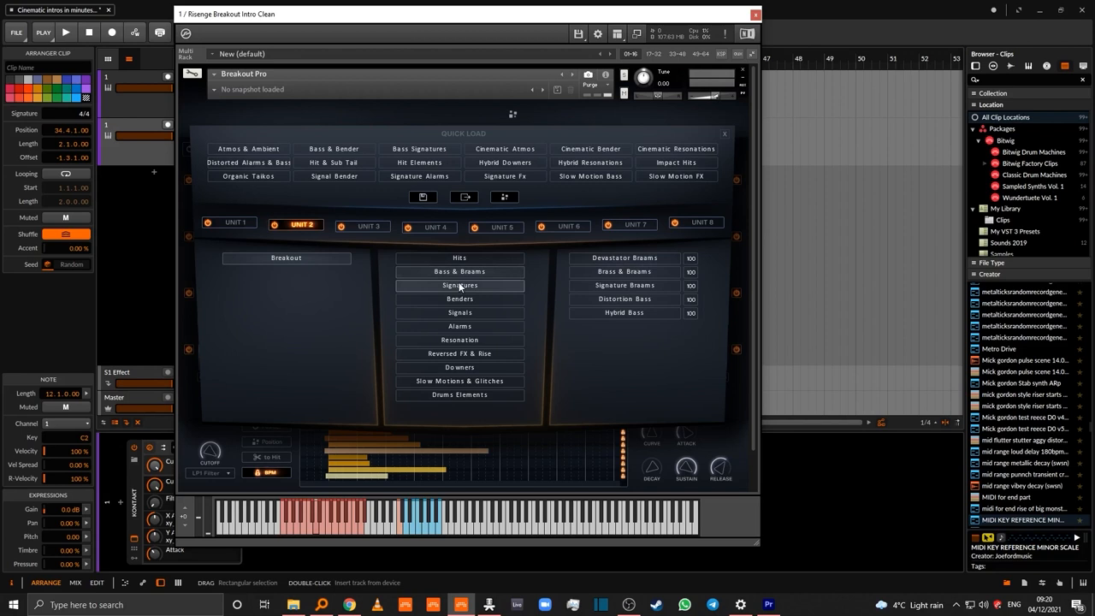
Assign the Signatures category to unit 2 in Breakout Pro's Quick Load panel.
click(562, 223)
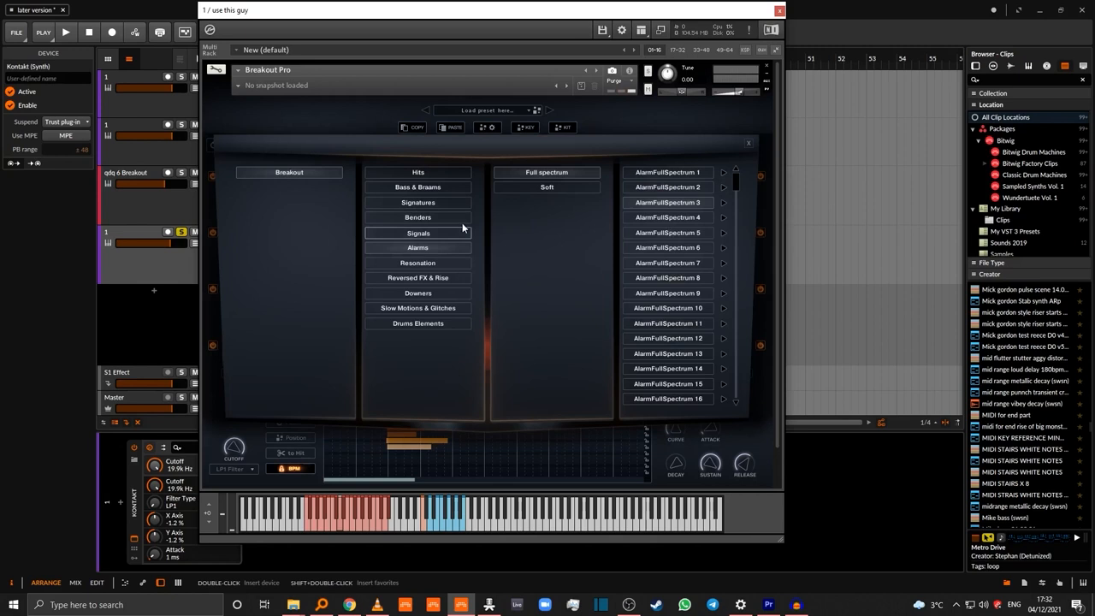
List the Signals category's samples in Breakout Pro's sample browser.
click(417, 277)
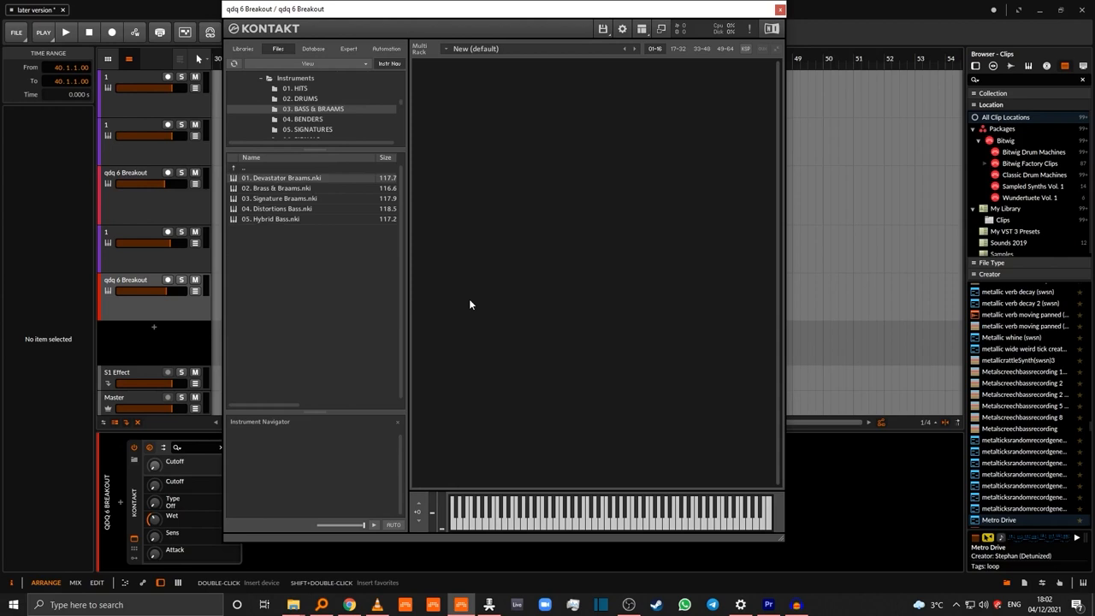
Load 01. Devastator Braams.nki into Kontakt from the Files browser.
double_click(280, 177)
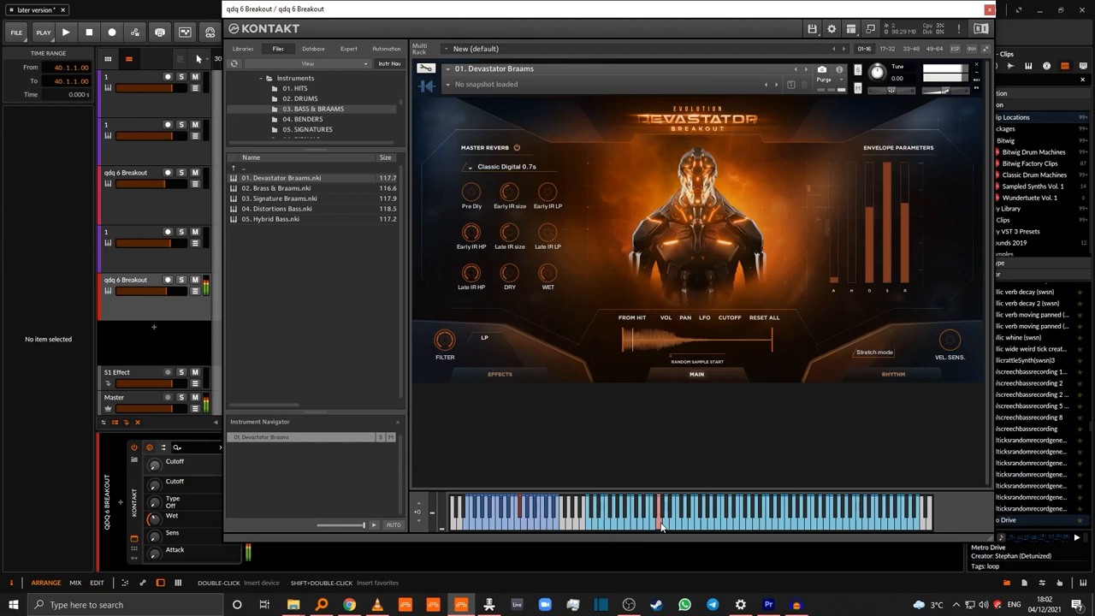